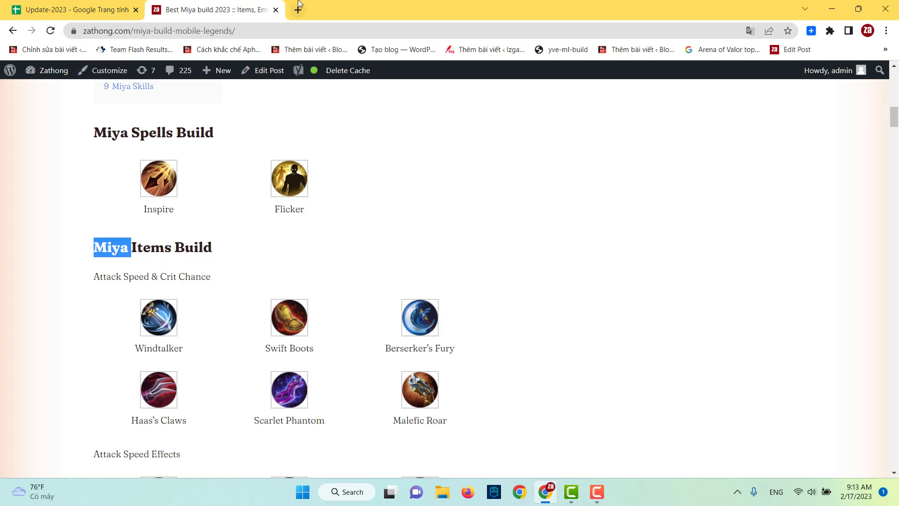
# Search 'build zatho' in a new tab to reach the Miya build guide.
pyautogui.click(296, 10)
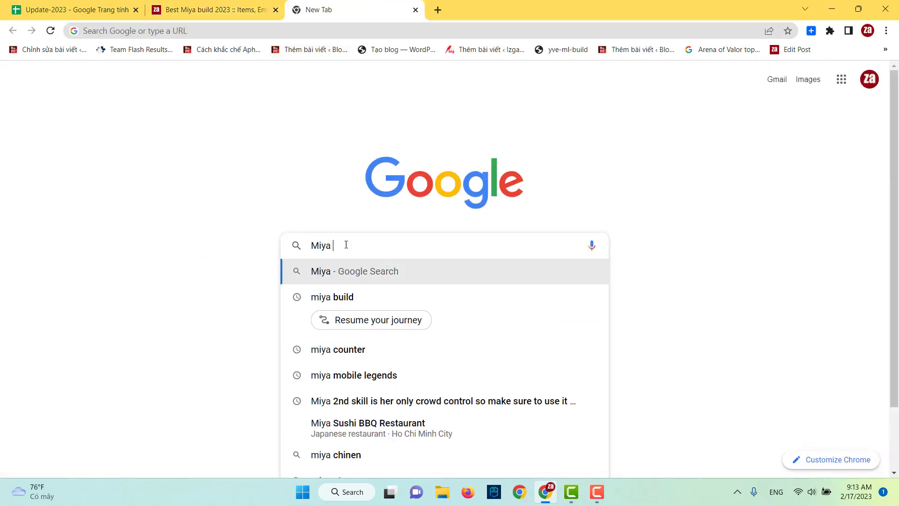
pyautogui.write('build zatho')
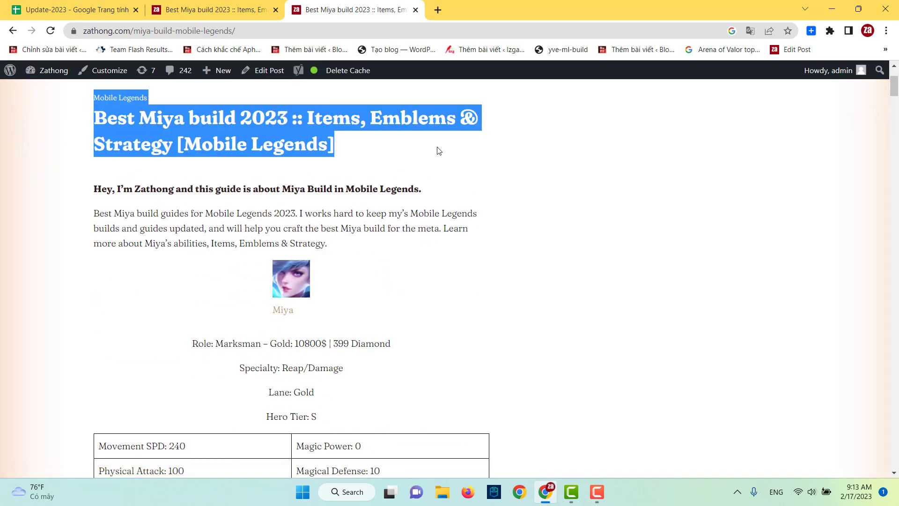
# Scroll past the stats table, contents, spells and item builds to Emblems Build.
pyautogui.scroll(-3)
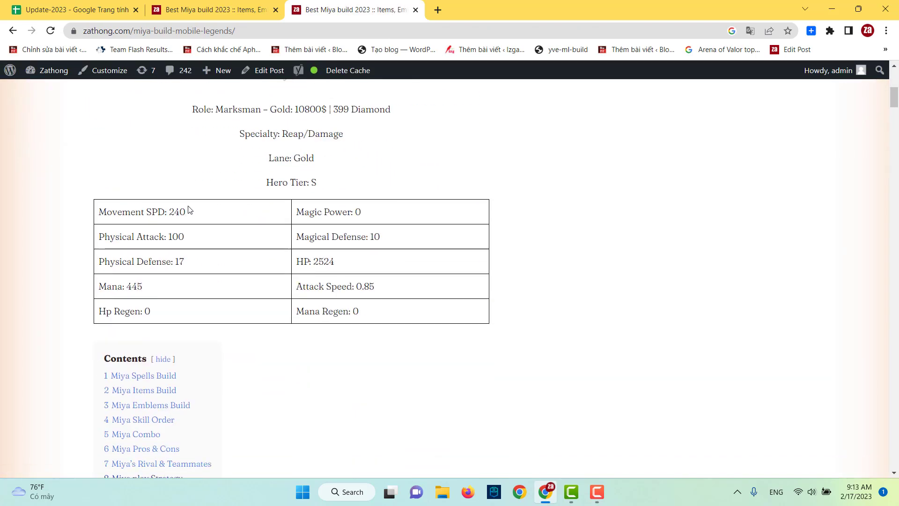
pyautogui.scroll(-3)
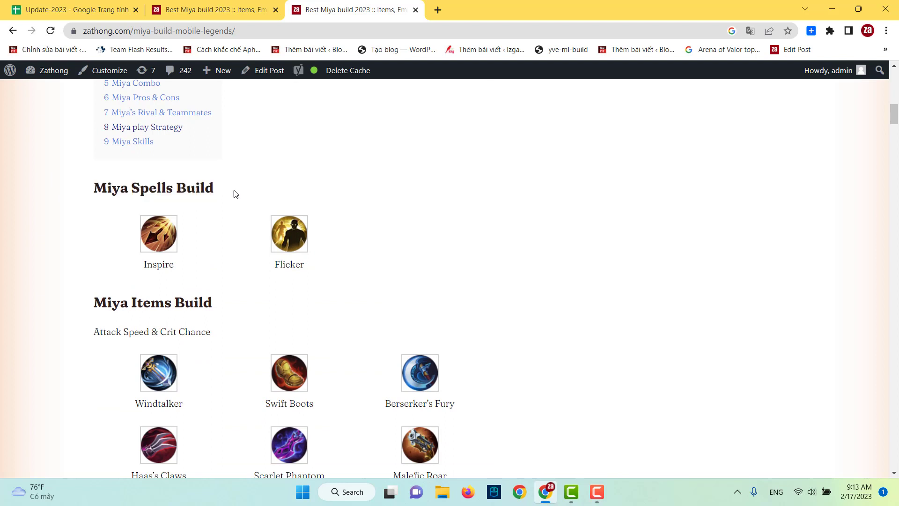
pyautogui.scroll(-3)
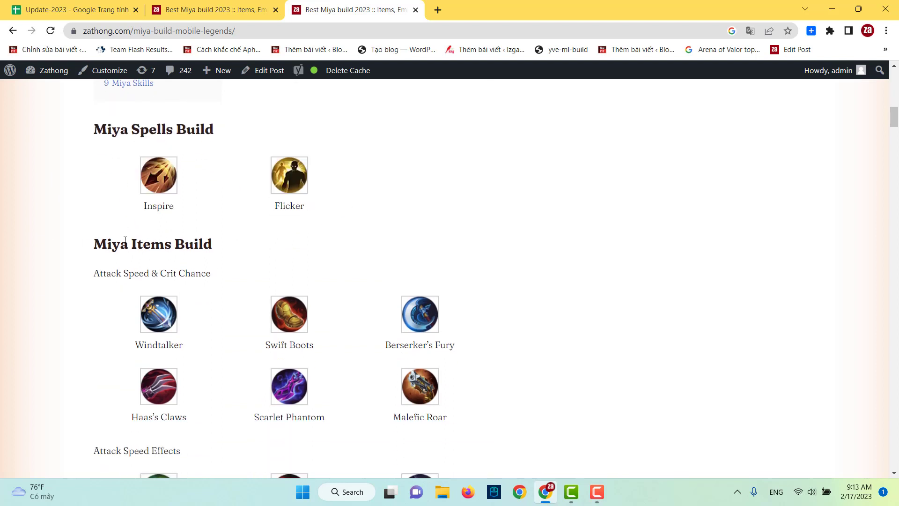
pyautogui.scroll(-3)
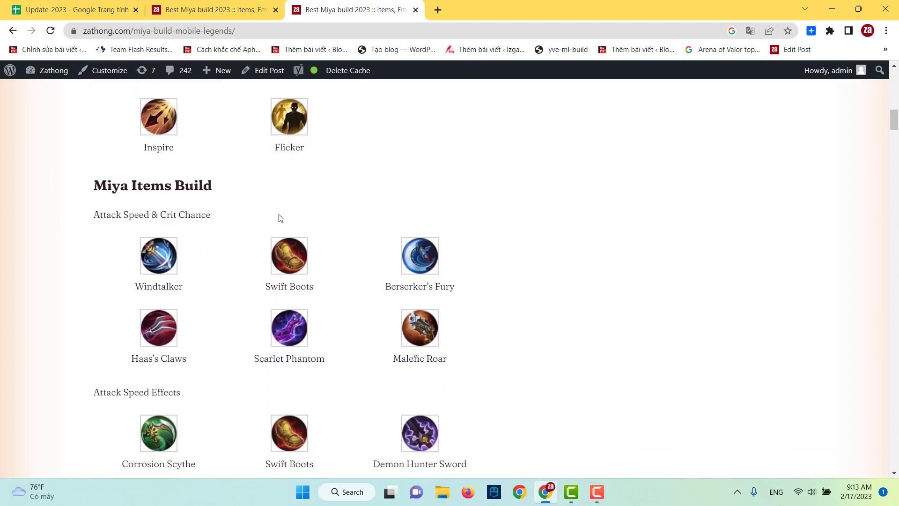
pyautogui.scroll(-3)
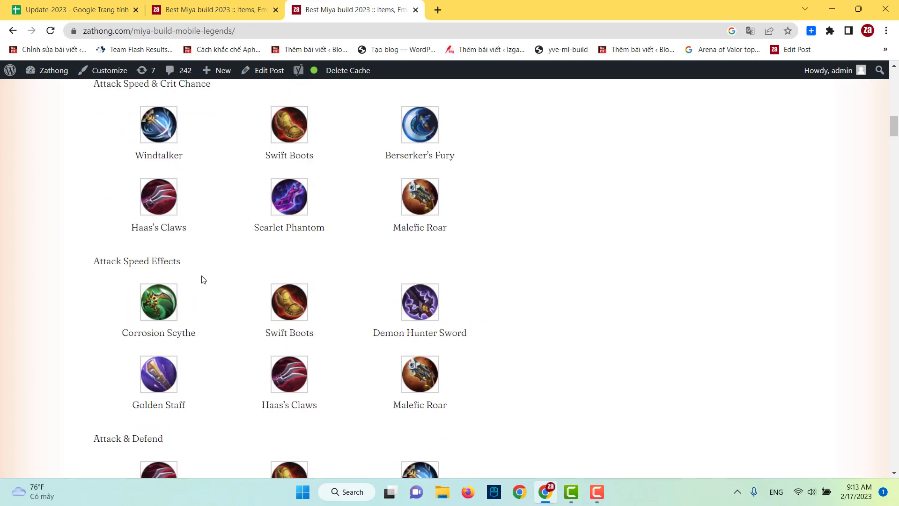
pyautogui.scroll(-3)
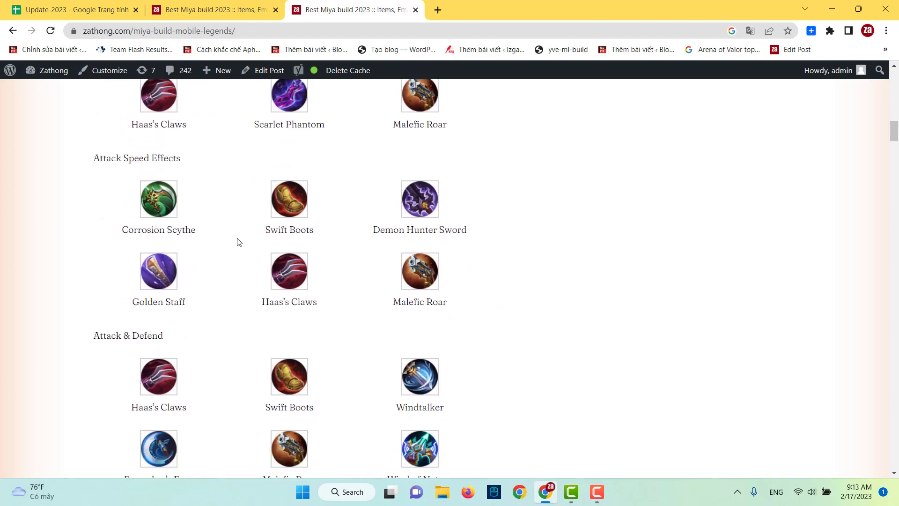
pyautogui.moveTo(485, 298)
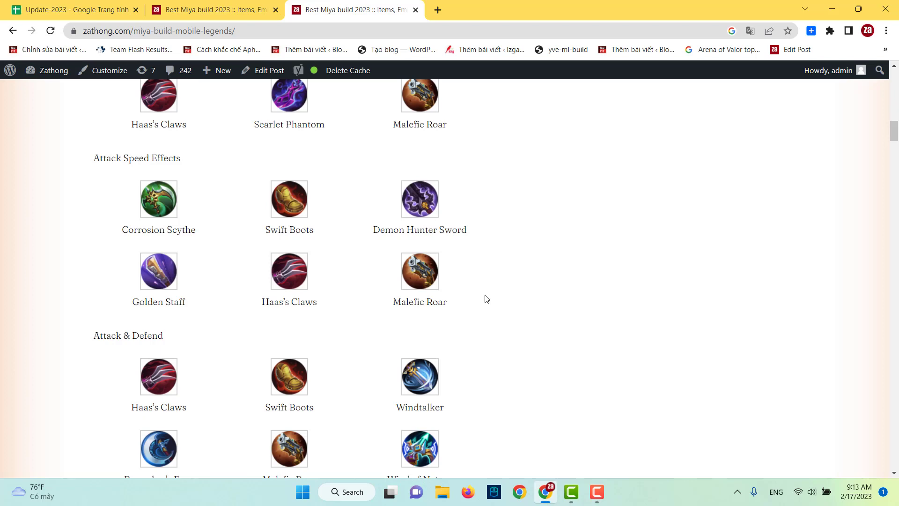
pyautogui.scroll(-3)
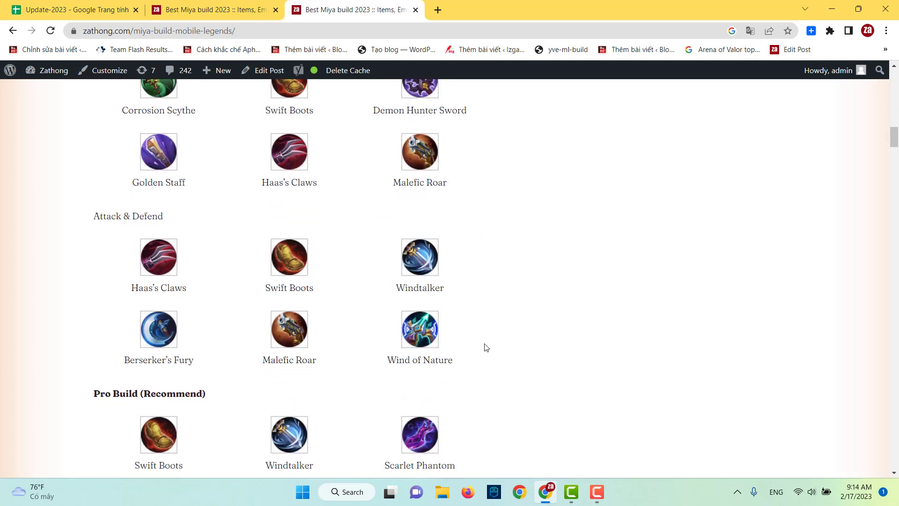
pyautogui.scroll(-3)
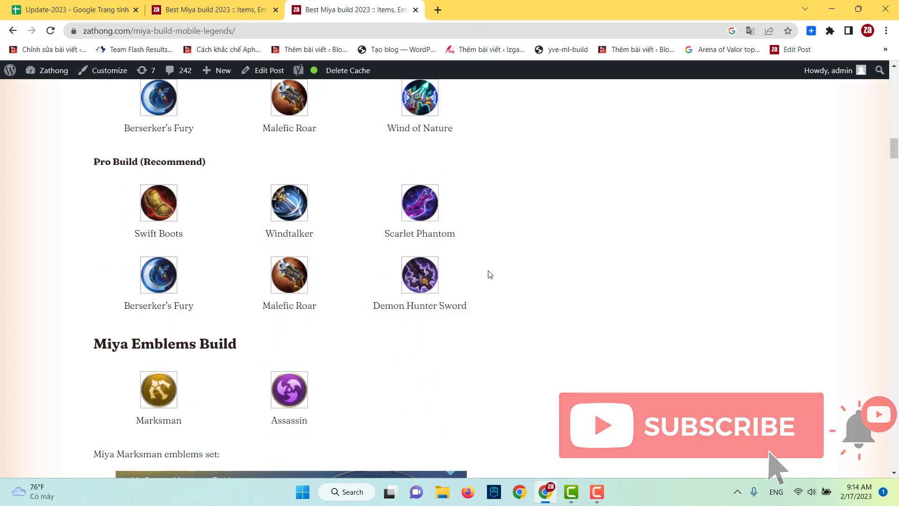
# Scroll through the Marksman and Assassin emblem sets to the Skill Order table.
pyautogui.scroll(-3)
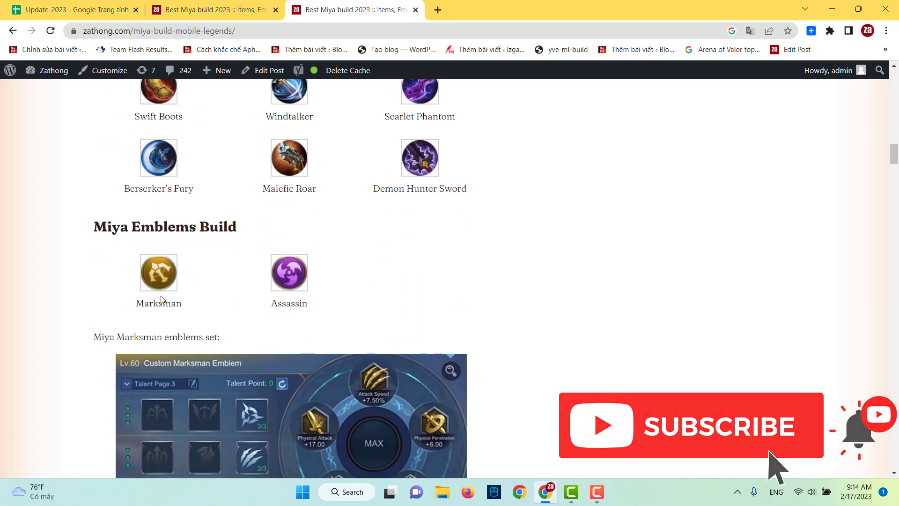
pyautogui.scroll(-3)
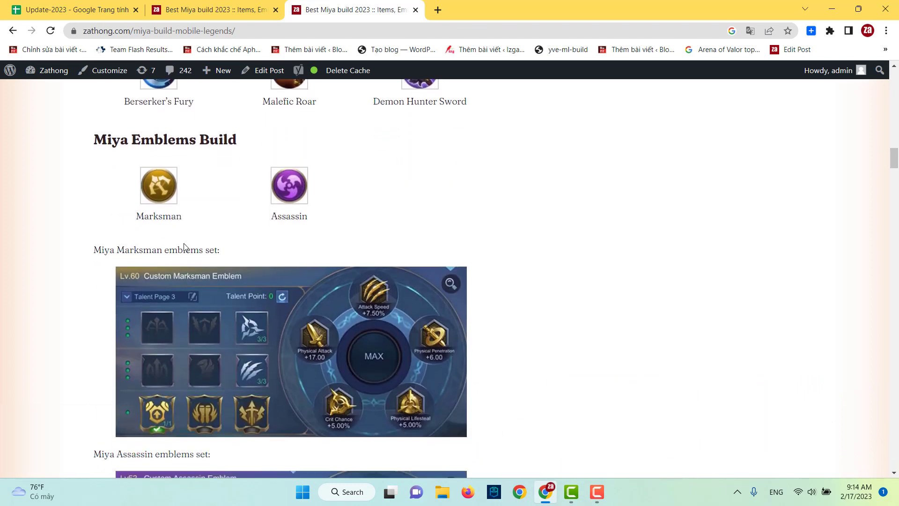
pyautogui.scroll(-3)
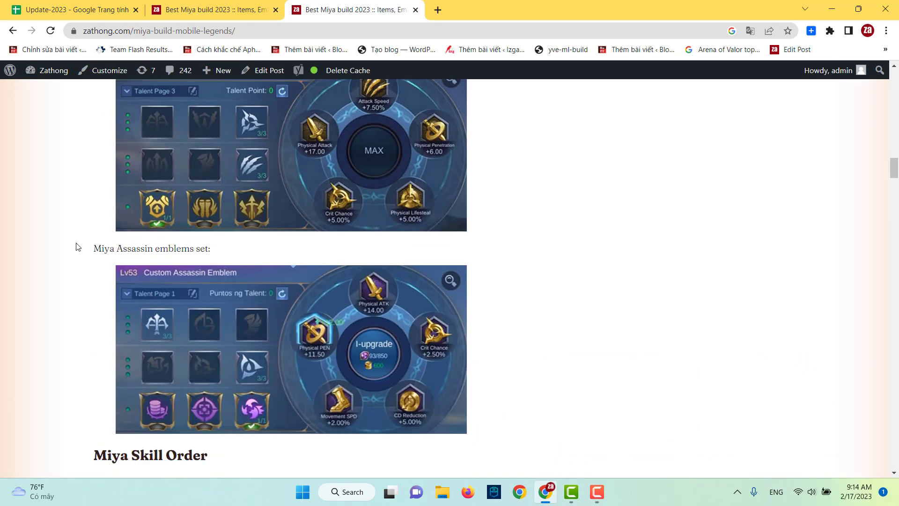
pyautogui.scroll(-3)
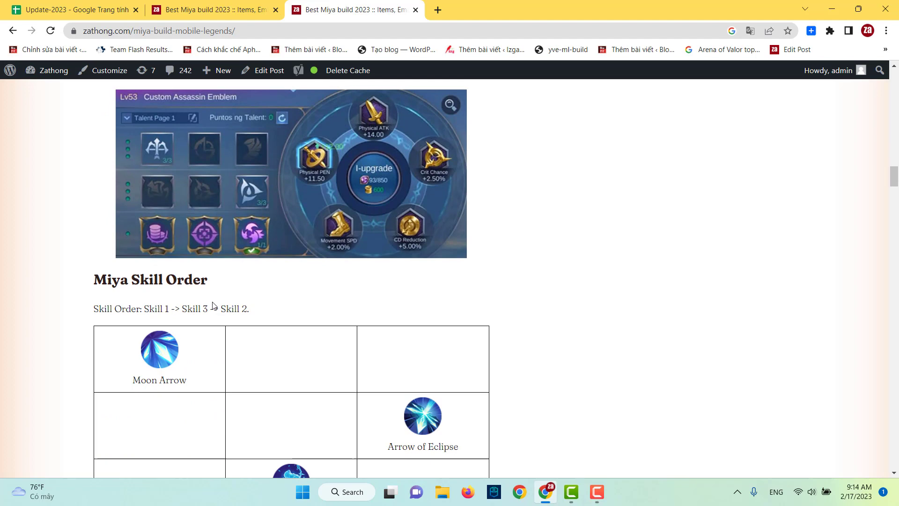
pyautogui.scroll(-3)
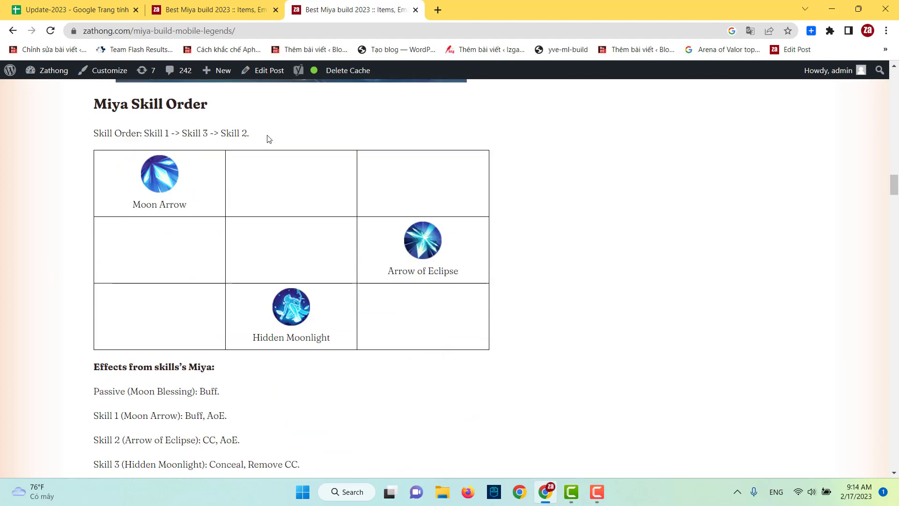
# Scroll through combos, pros & cons and rivals, clearing the text selection.
pyautogui.scroll(-3)
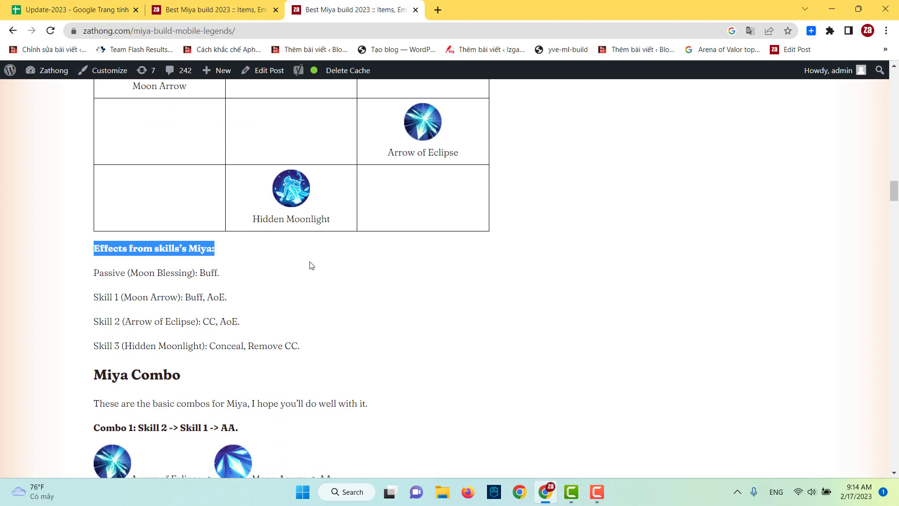
pyautogui.scroll(-3)
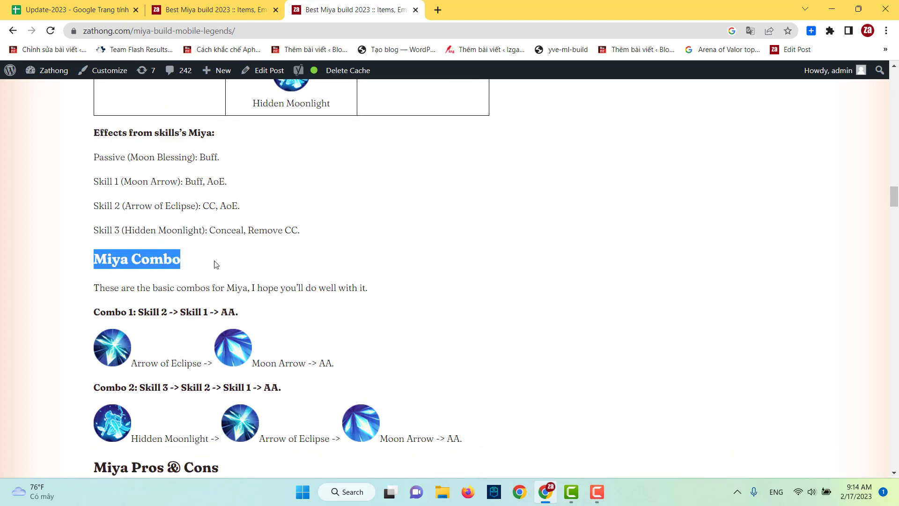
pyautogui.scroll(-3)
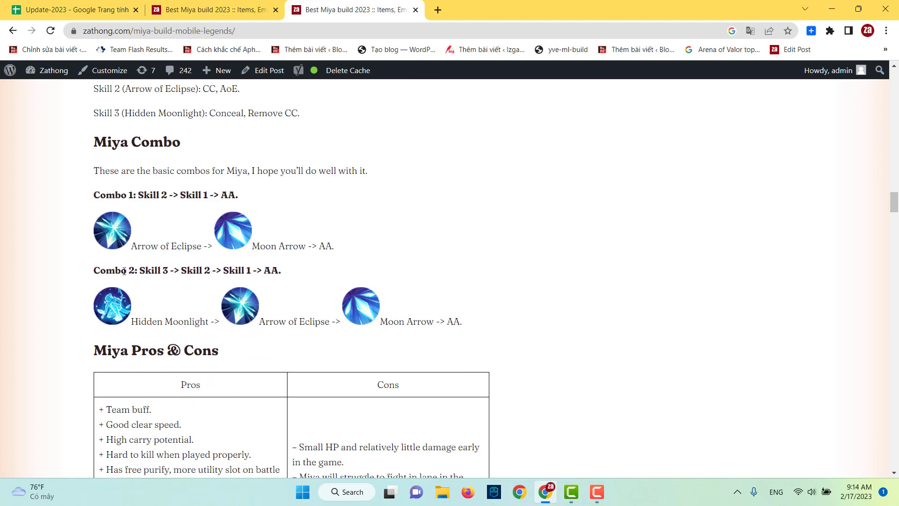
pyautogui.scroll(-3)
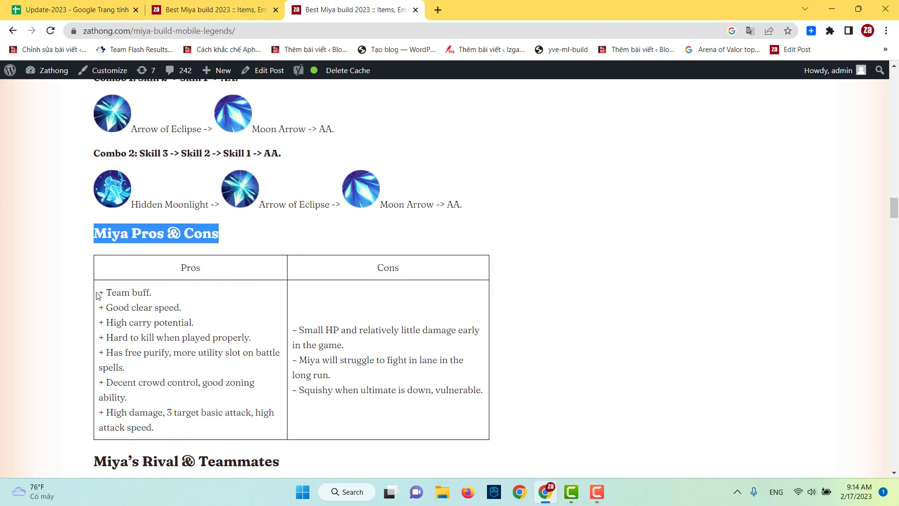
pyautogui.click(578, 359)
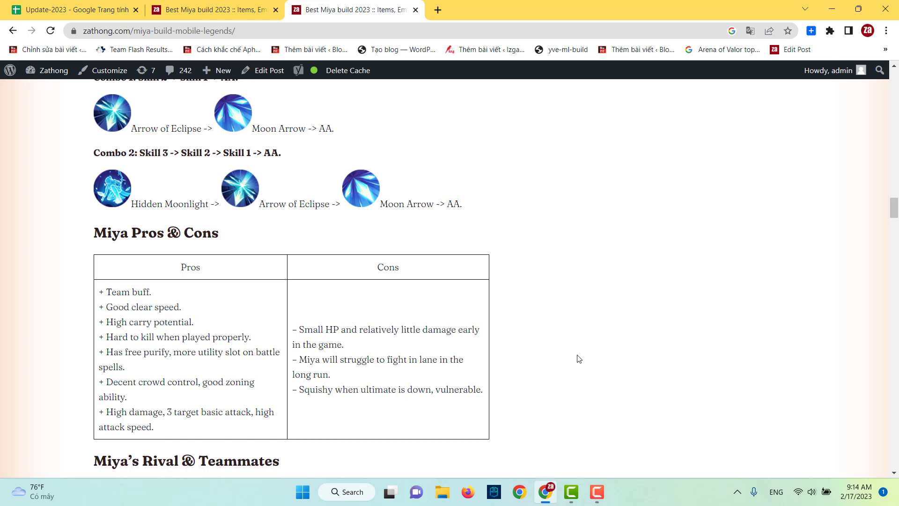
# Open the Miya counter guide in a new tab, then return to the build guide.
pyautogui.scroll(-3)
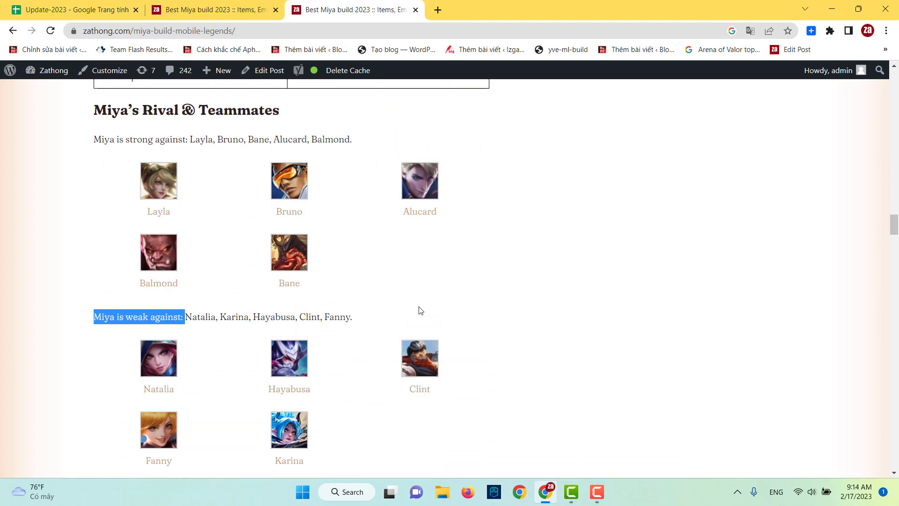
pyautogui.scroll(-3)
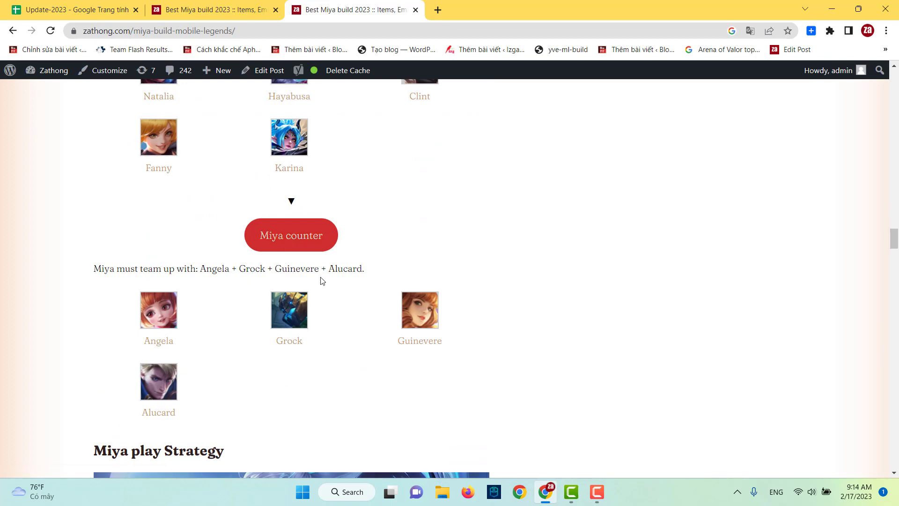
pyautogui.click(291, 235)
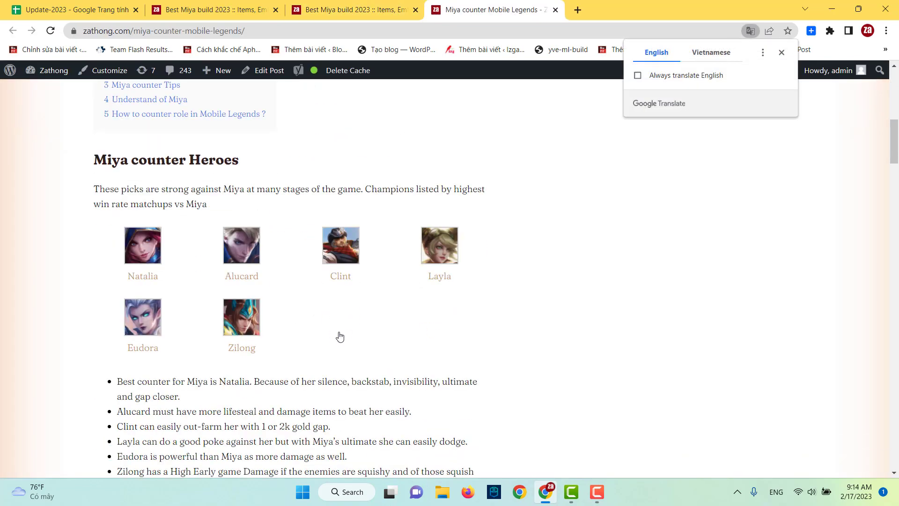
pyautogui.click(353, 10)
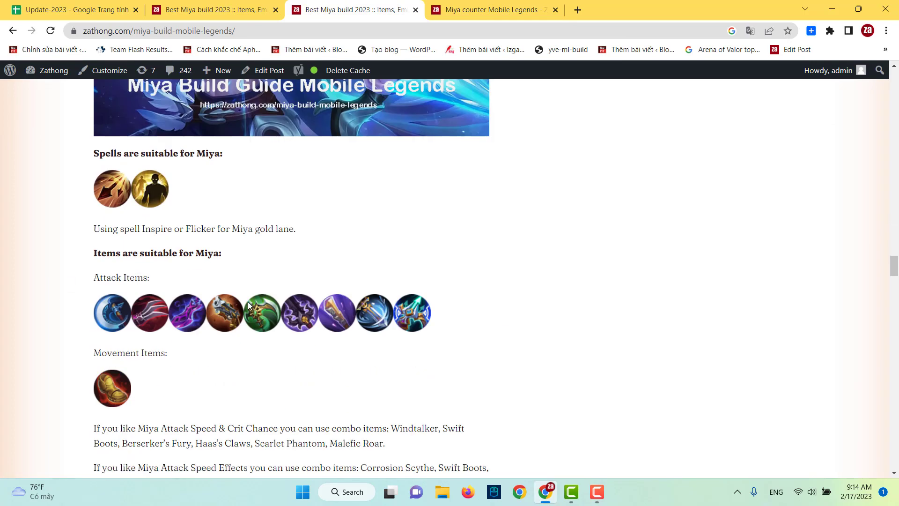
# Scroll past the emblem summary, lane table and play tips to Miya Skills.
pyautogui.scroll(-3)
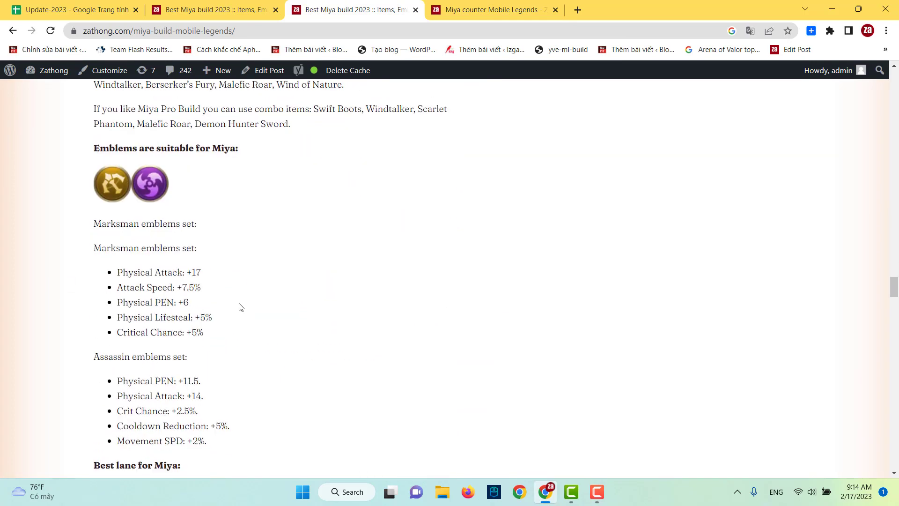
pyautogui.scroll(-3)
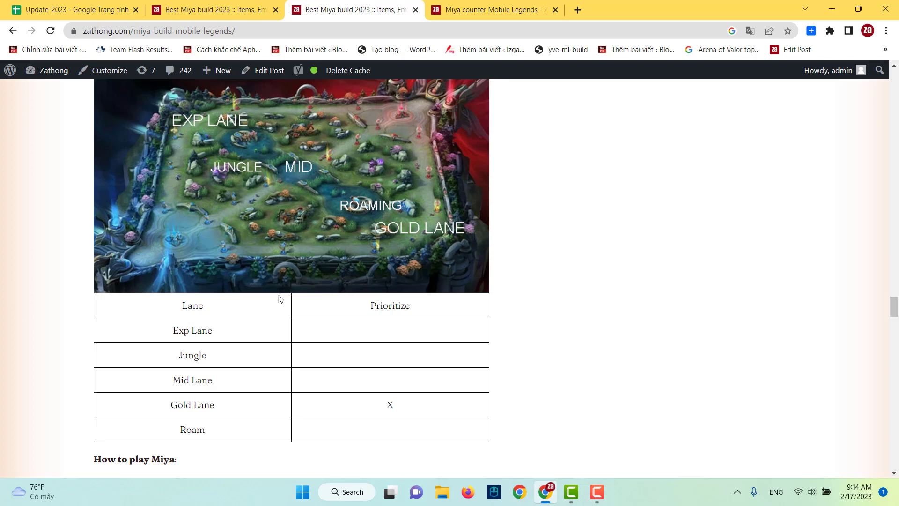
pyautogui.scroll(-3)
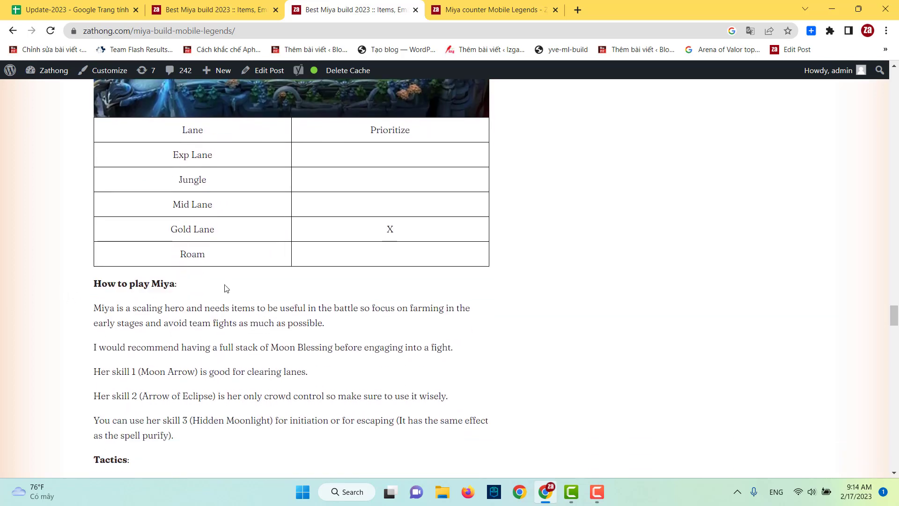
pyautogui.scroll(-3)
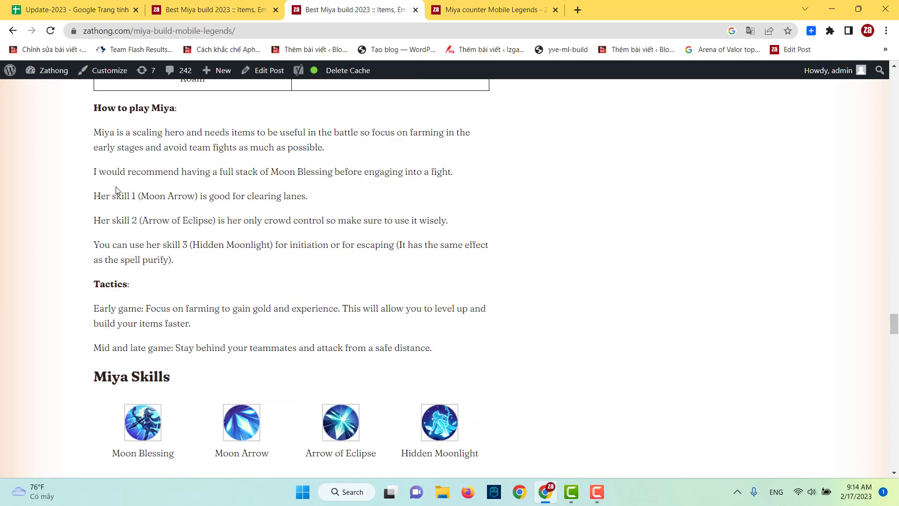